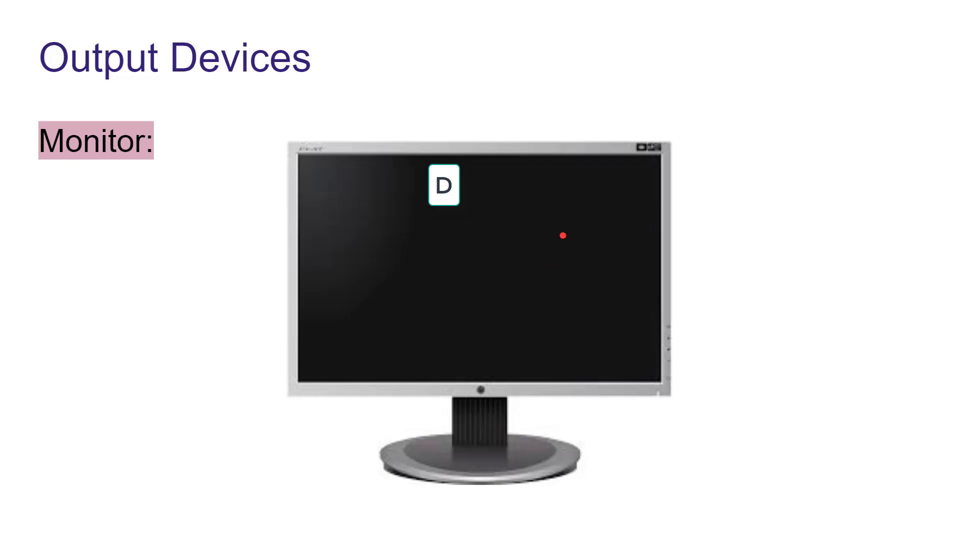
{"action": "key", "text": "right"}
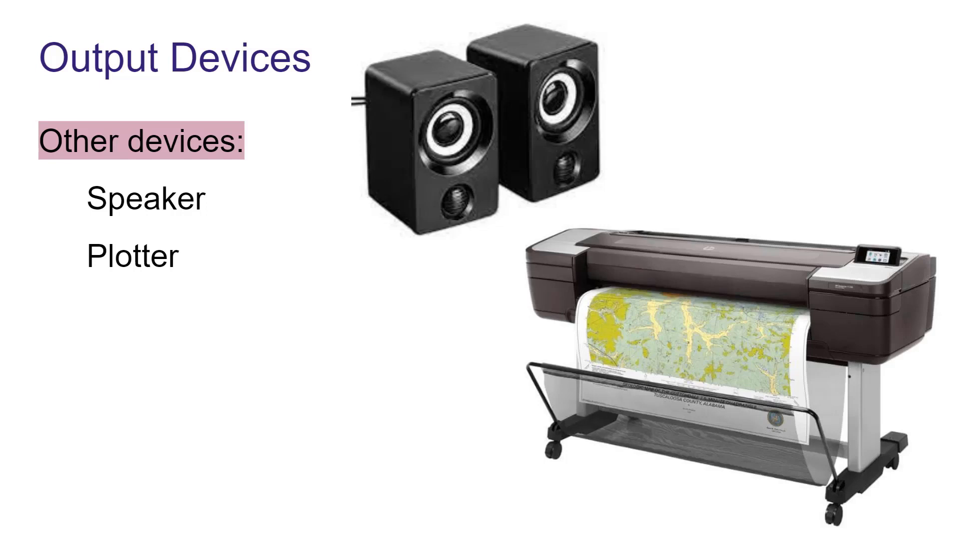